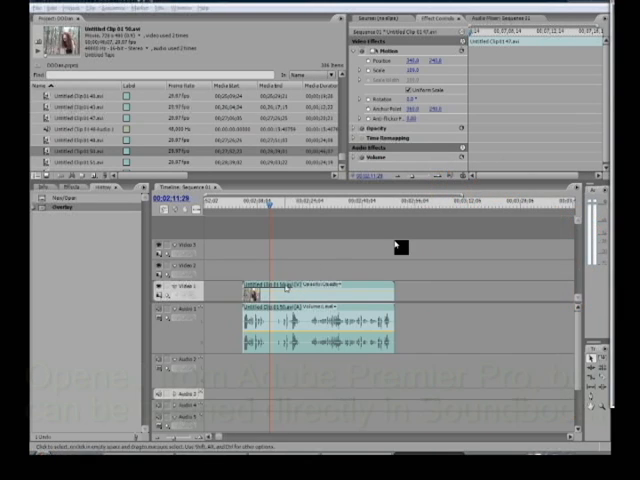
Bring up the timeline clip's context menu to reach Edit in Adobe Soundbooth.
right_click(255, 294)
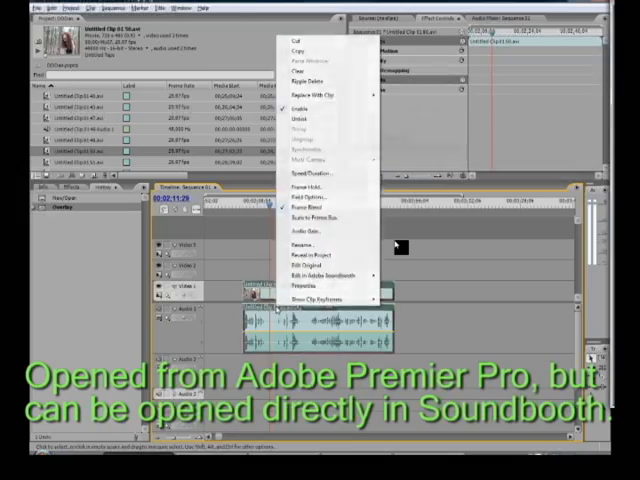
mouse_move(315, 299)
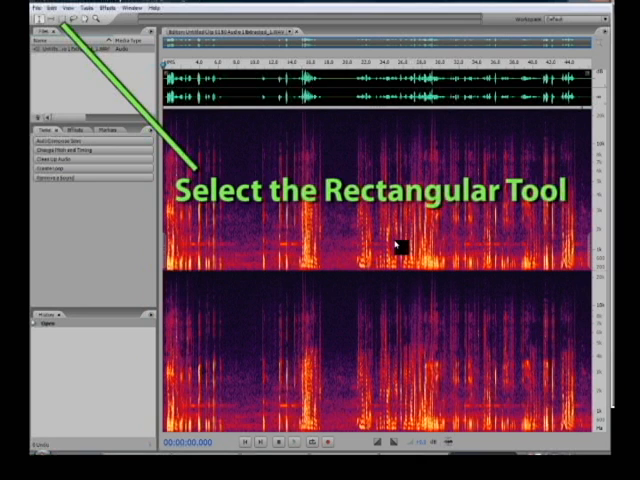
Choose the Rectangular Marquee tool to select the alarm's frequency band.
click(50, 20)
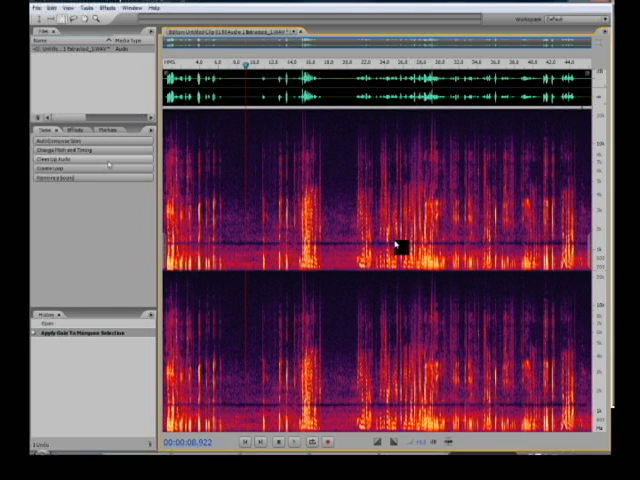
click(56, 160)
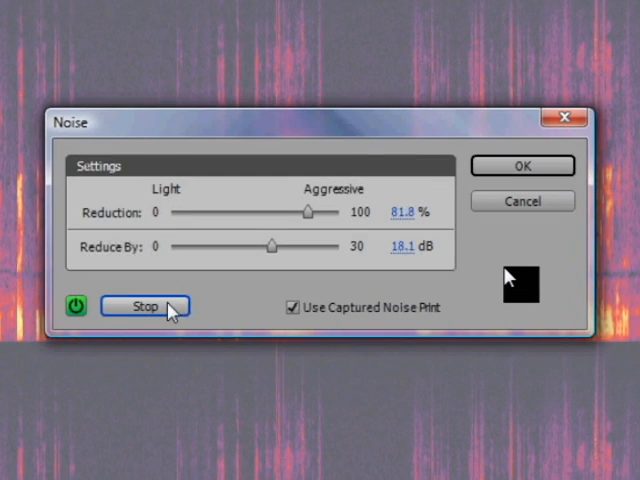
Audition Reduction and Reduce By extremes, settle near 76% and 19.4 dB, and apply.
drag(310, 211, 307, 211)
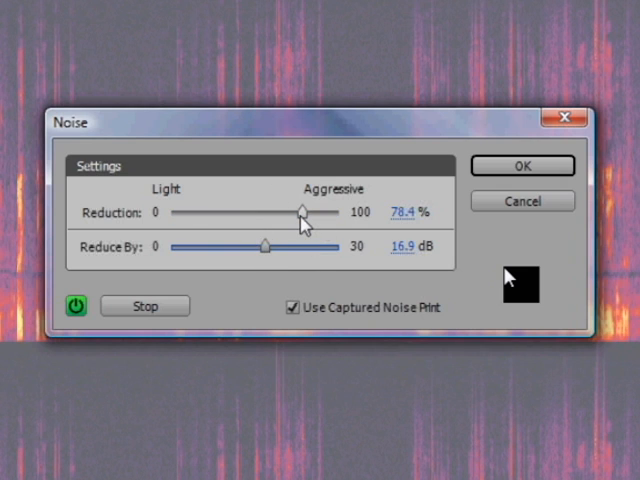
drag(300, 211, 340, 211)
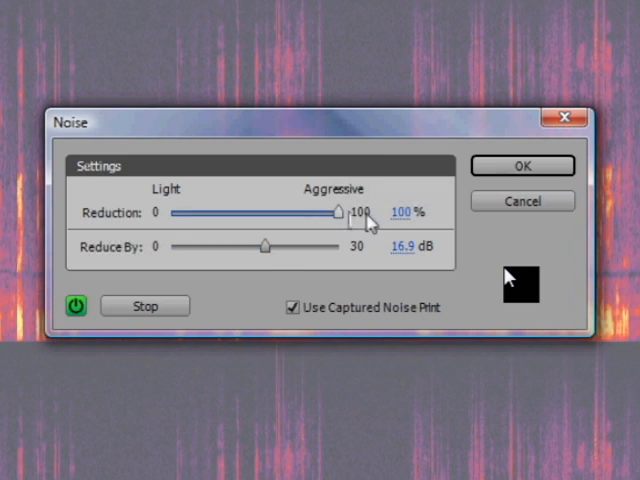
drag(265, 243, 340, 243)
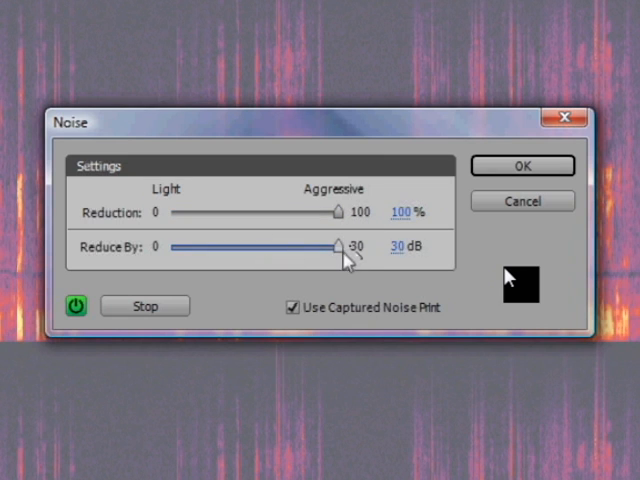
drag(338, 247, 170, 247)
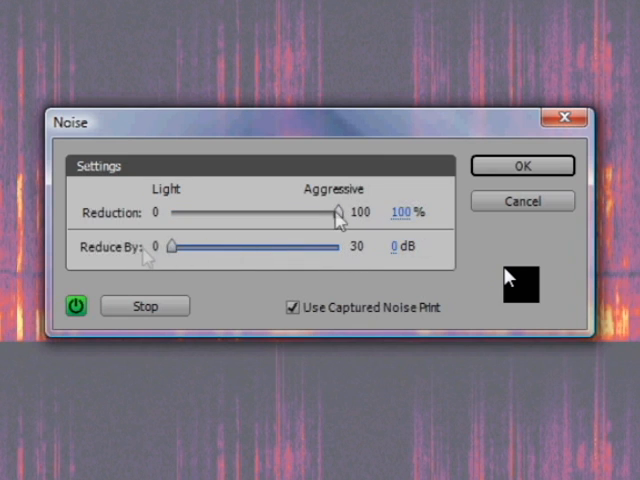
drag(340, 212, 295, 212)
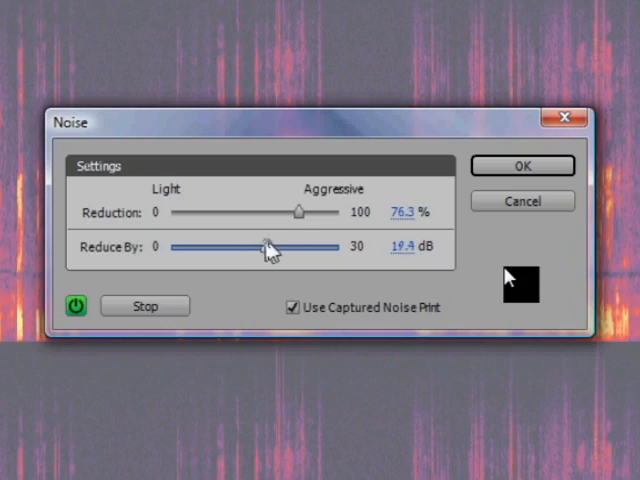
click(522, 165)
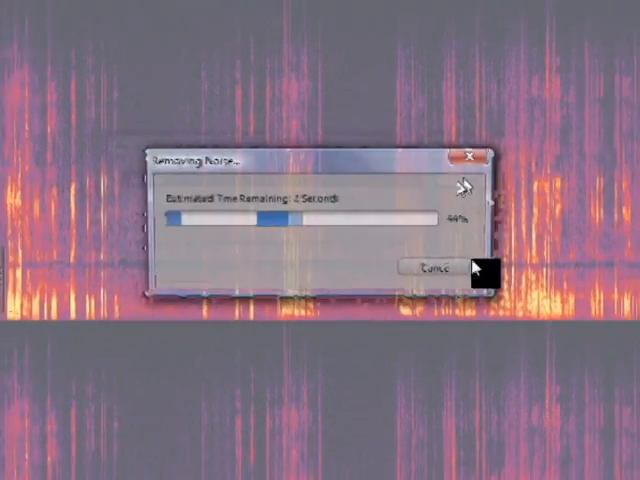